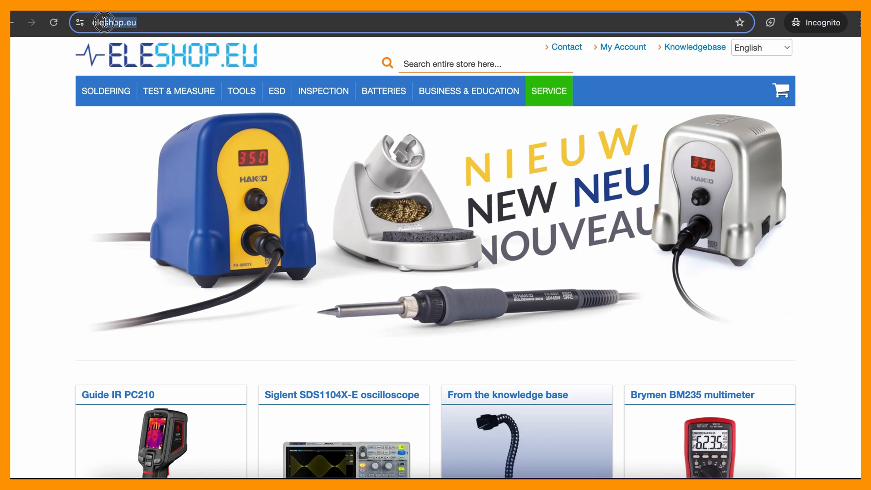
Open the tinySA ultra spectrum analyser product page from the Zeenko-filtered listing
{"action": "scroll", "scroll_direction": "down", "scroll_amount": 3}
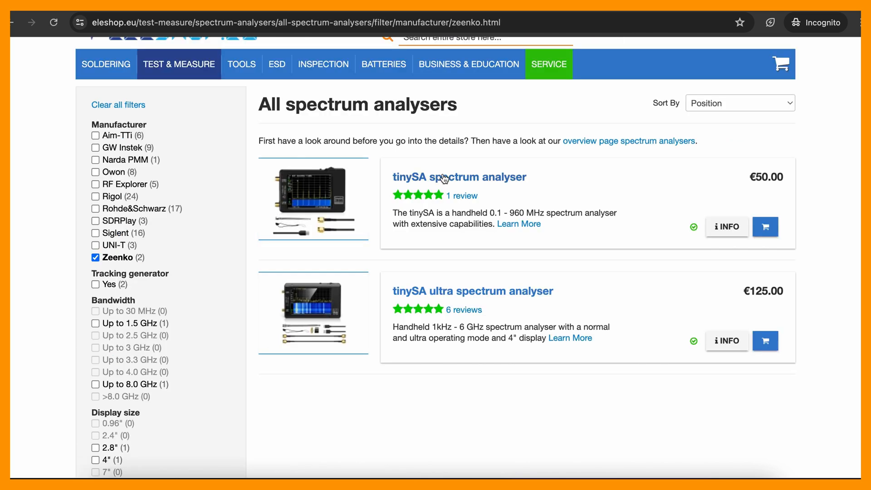
{"action": "left_click", "coordinate": [472, 290]}
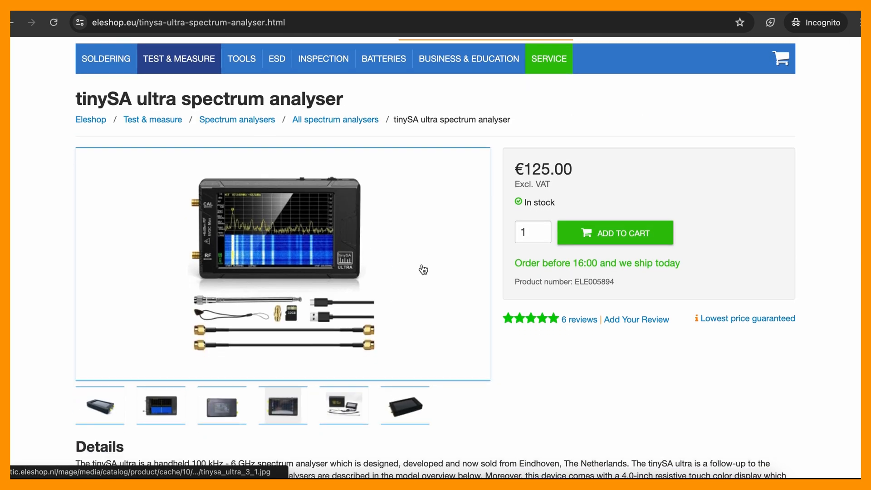
{"action": "scroll", "scroll_direction": "down", "scroll_amount": 3}
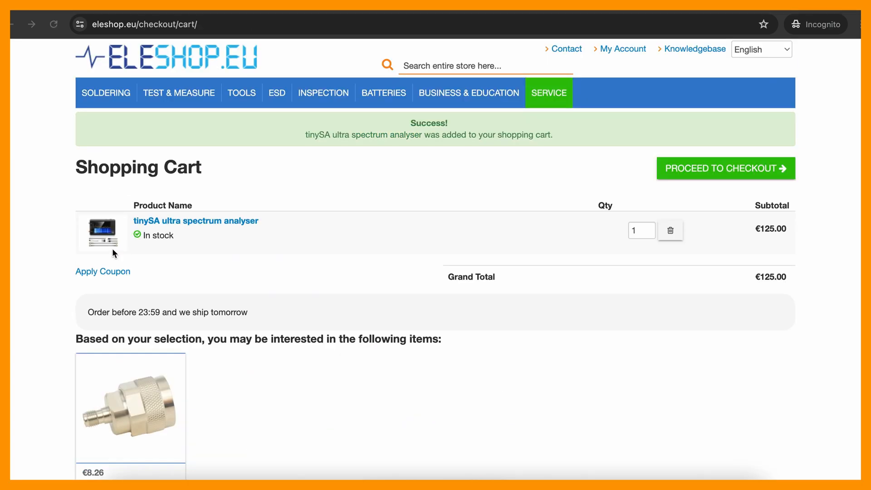
Apply the discount coupon 'takeapart5' to the cart
{"action": "left_click", "coordinate": [102, 272]}
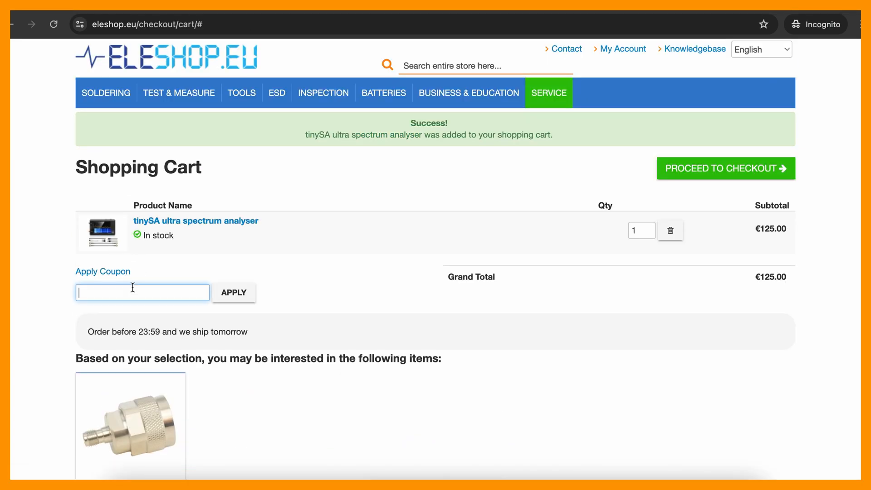
{"action": "type", "text": "takeapart5"}
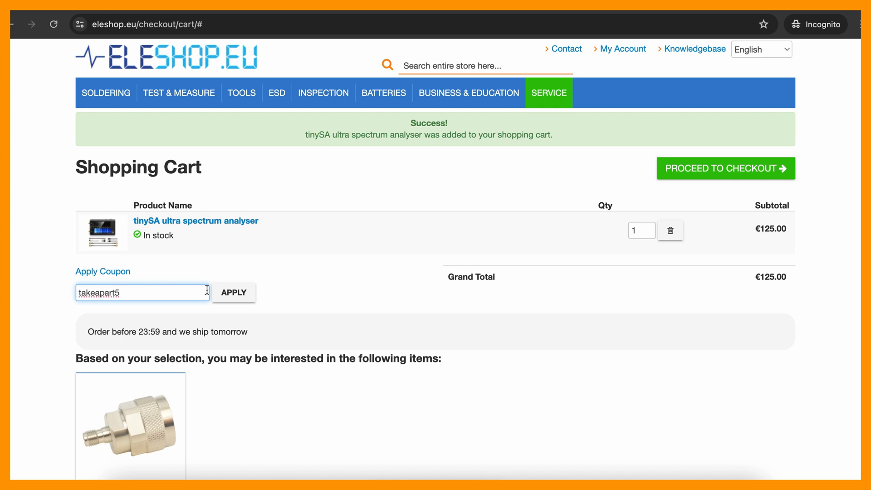
{"action": "left_click", "coordinate": [234, 293]}
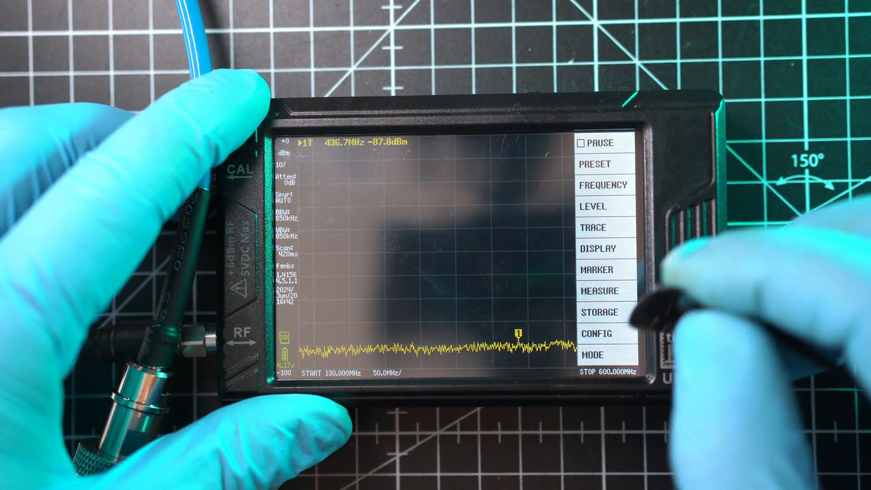
Open the LEVEL menu's UNIT choice to change the power reading unit
{"action": "left_click", "coordinate": [593, 206]}
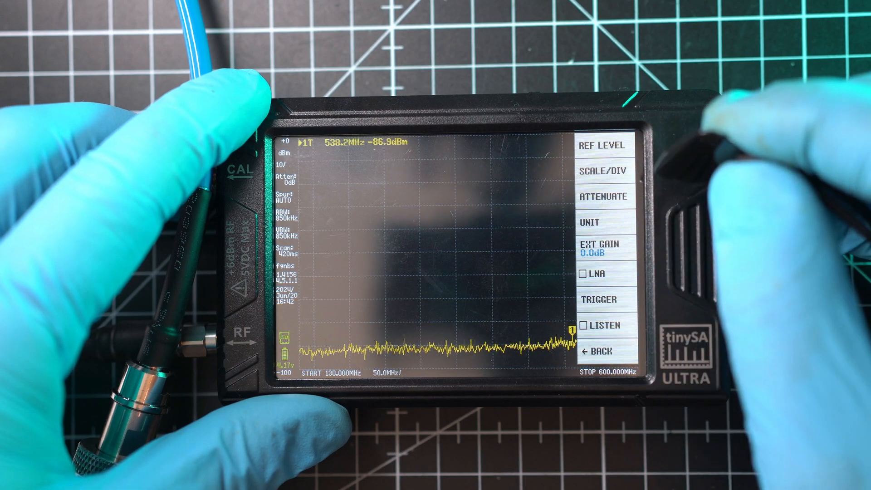
{"action": "left_click", "coordinate": [594, 222]}
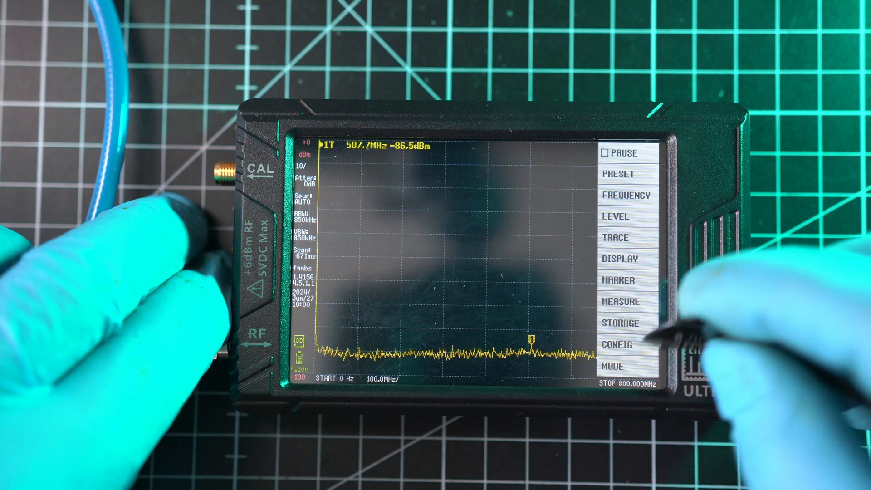
Enable ultra mode under CONFIG > MORE so the sweep reaches 3 GHz
{"action": "left_click", "coordinate": [622, 345]}
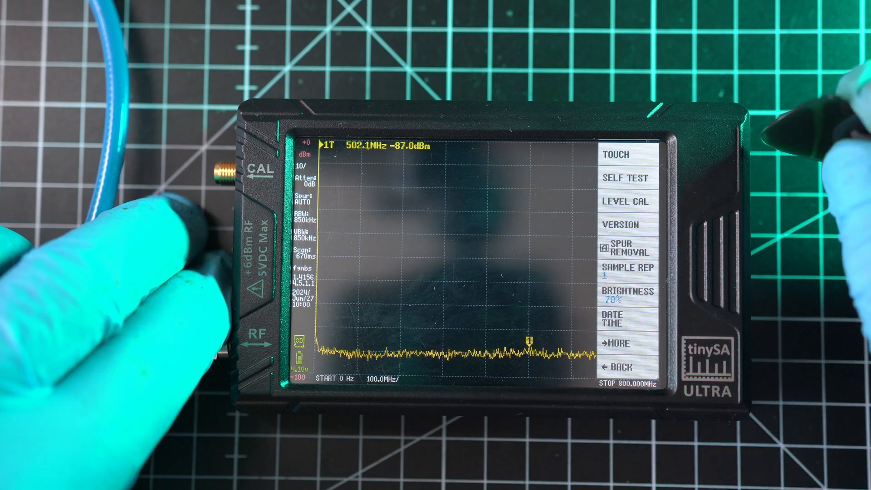
{"action": "left_click", "coordinate": [623, 342]}
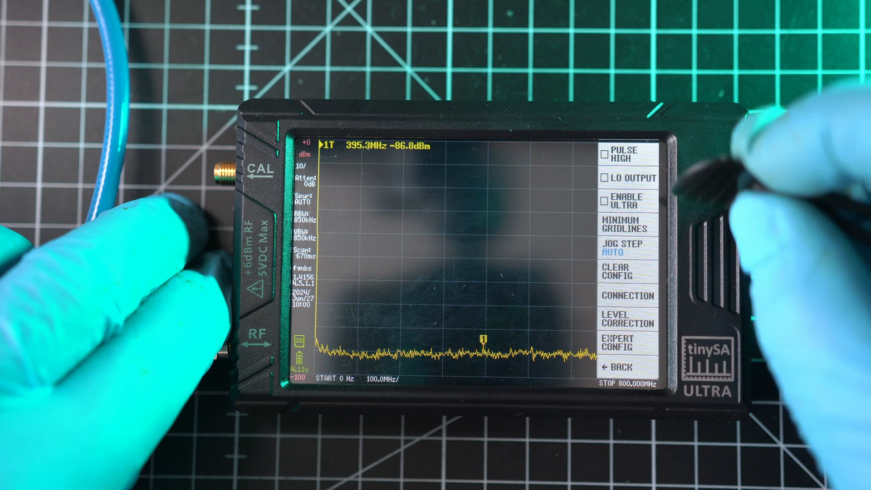
{"action": "left_click", "coordinate": [627, 201]}
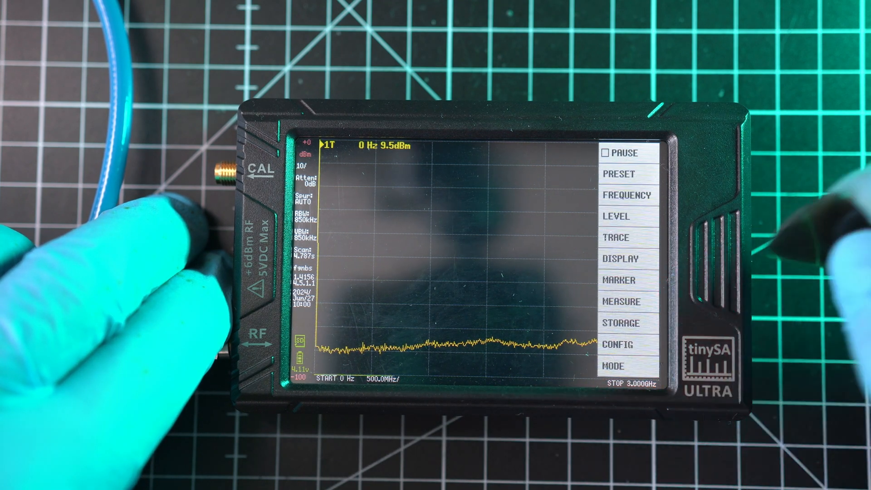
Select the harmonics measurement and place eight markers on the trace
{"action": "left_click", "coordinate": [622, 301]}
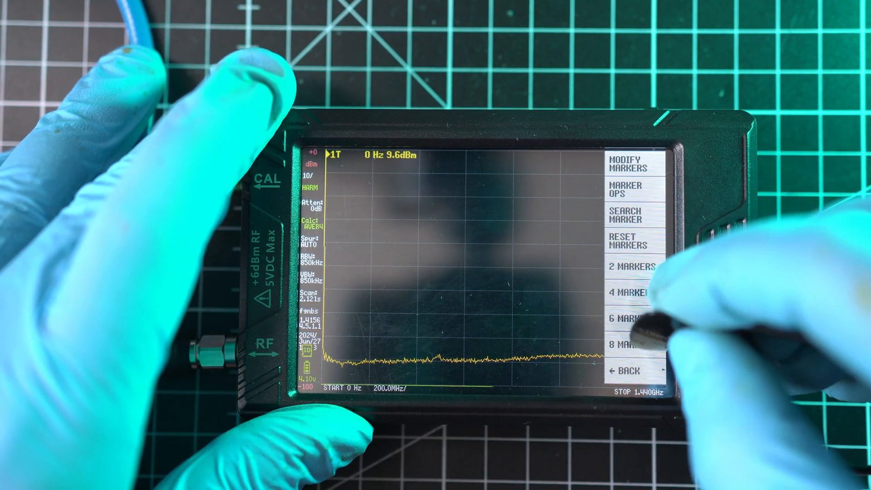
{"action": "left_click", "coordinate": [635, 371]}
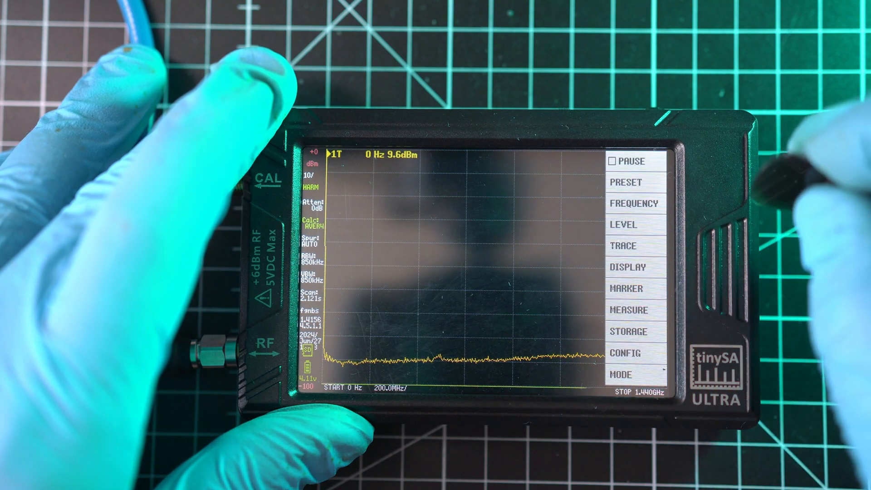